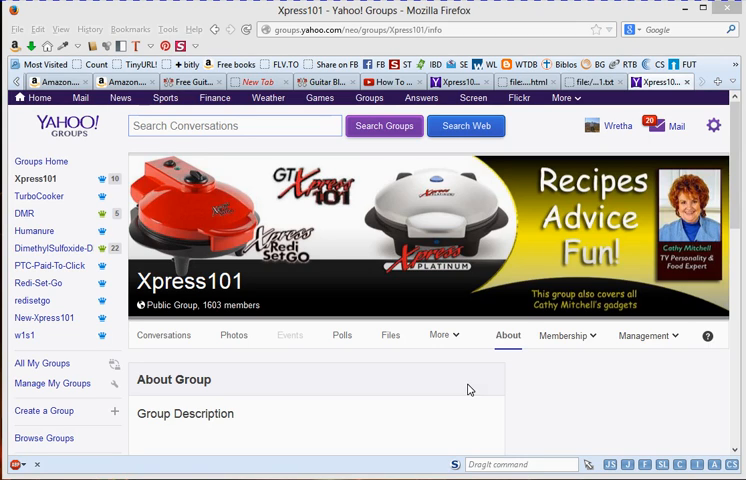
mouse_move(472, 378)
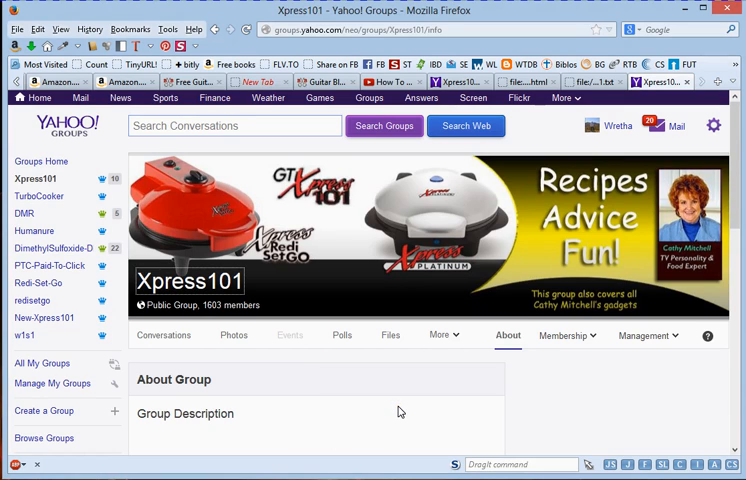
mouse_move(344, 406)
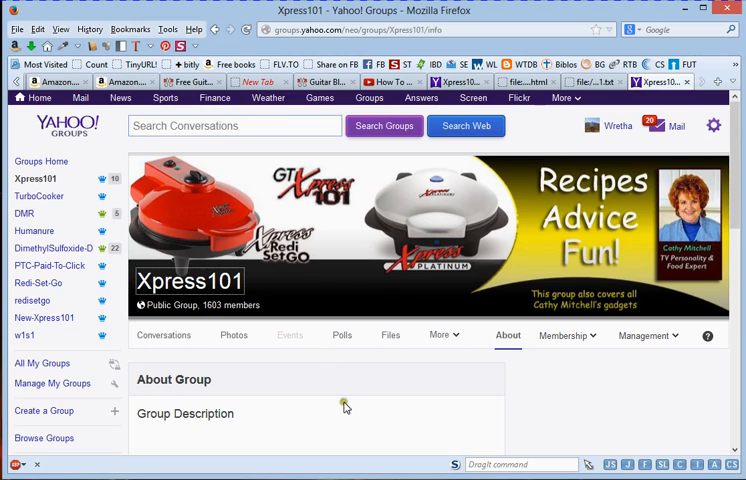
mouse_move(488, 320)
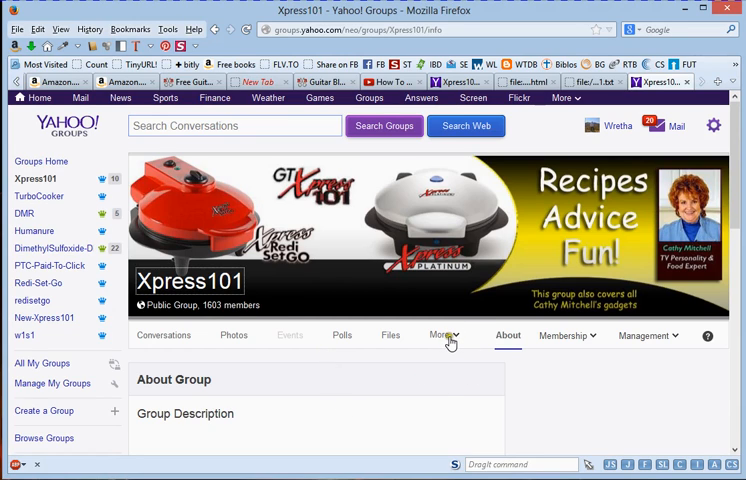
Go to the group's Files area, into Recipes, then into the 01 Beef Recipes folder.
click(438, 336)
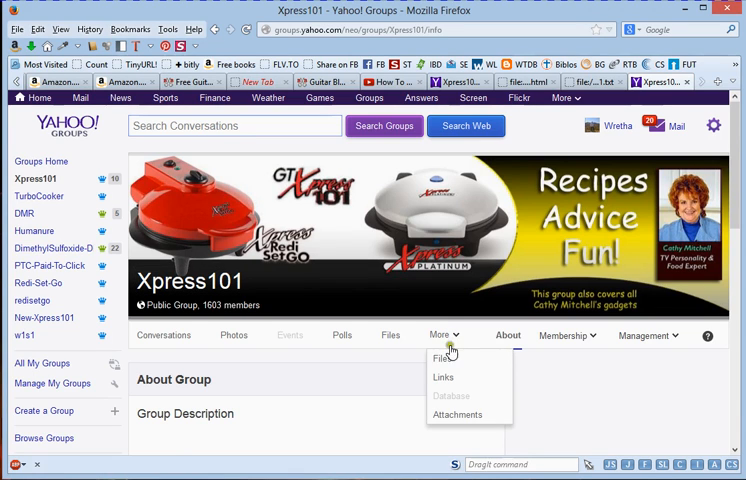
click(442, 360)
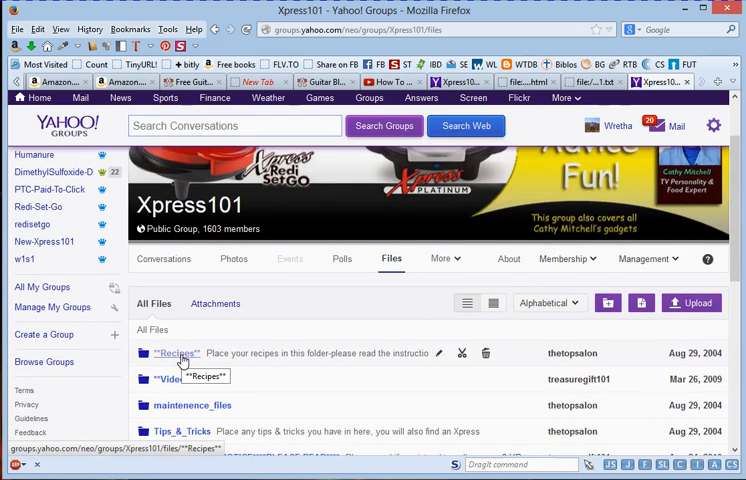
click(172, 352)
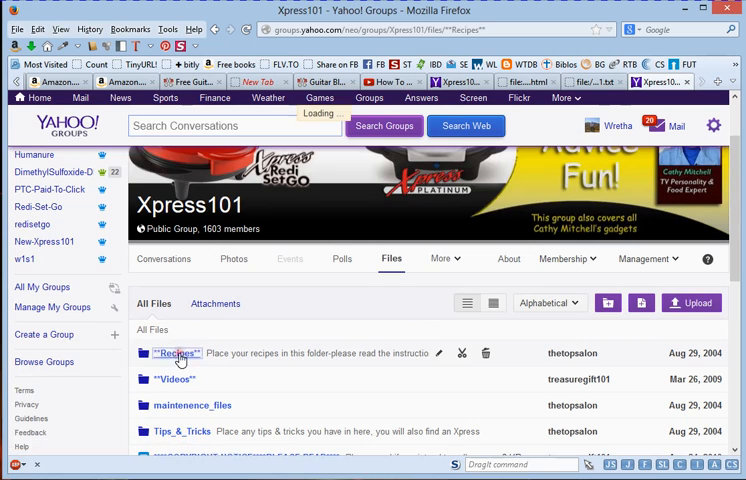
click(176, 352)
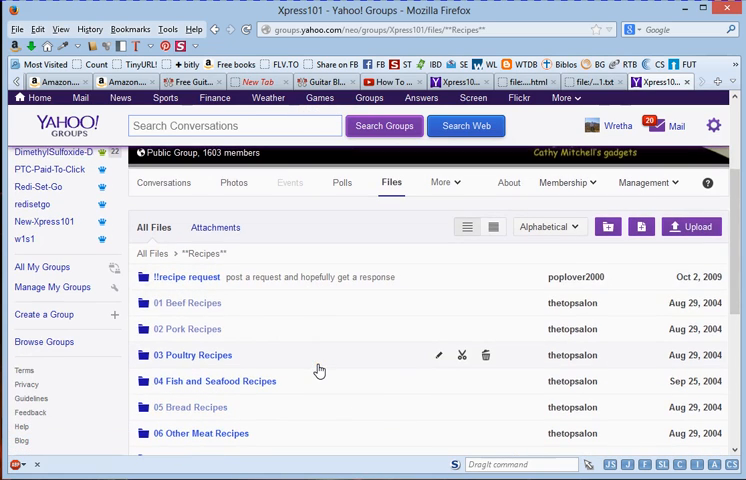
mouse_move(198, 306)
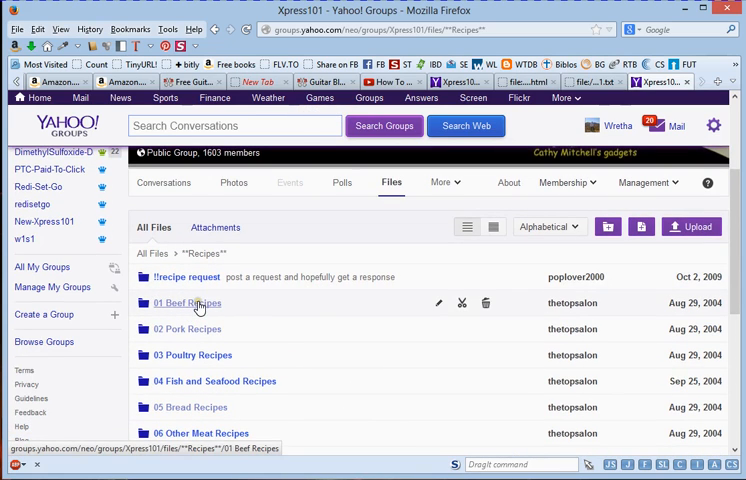
click(186, 304)
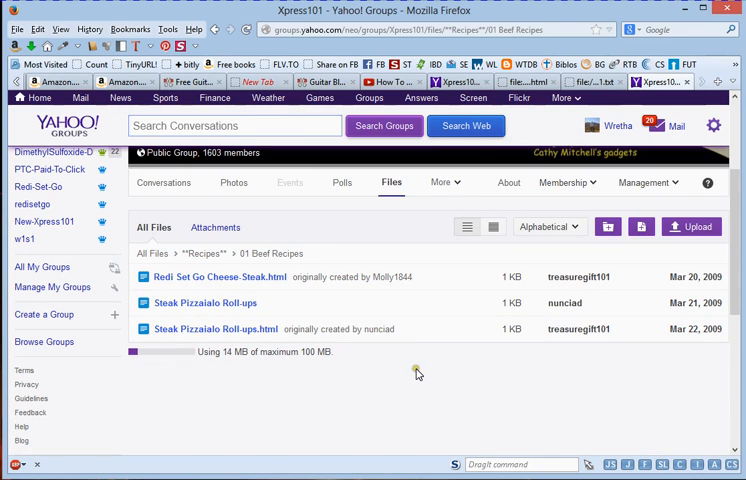
mouse_move(324, 296)
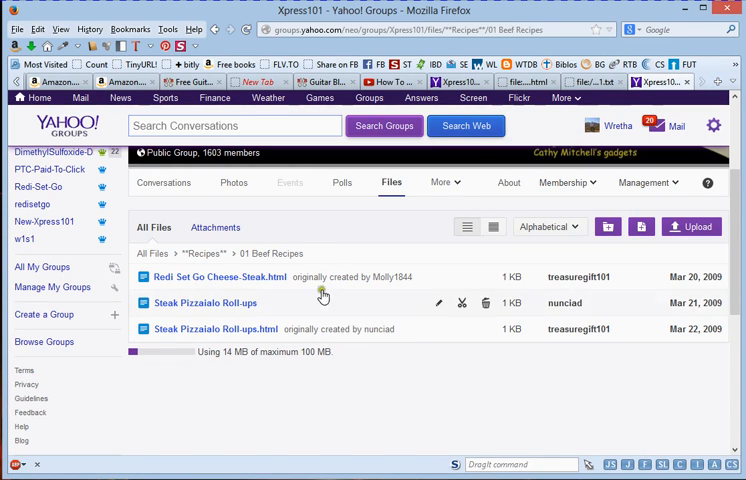
mouse_move(236, 280)
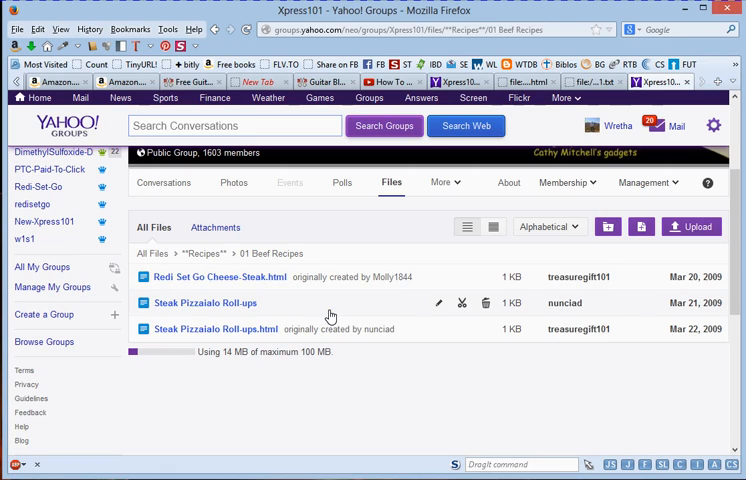
mouse_move(310, 304)
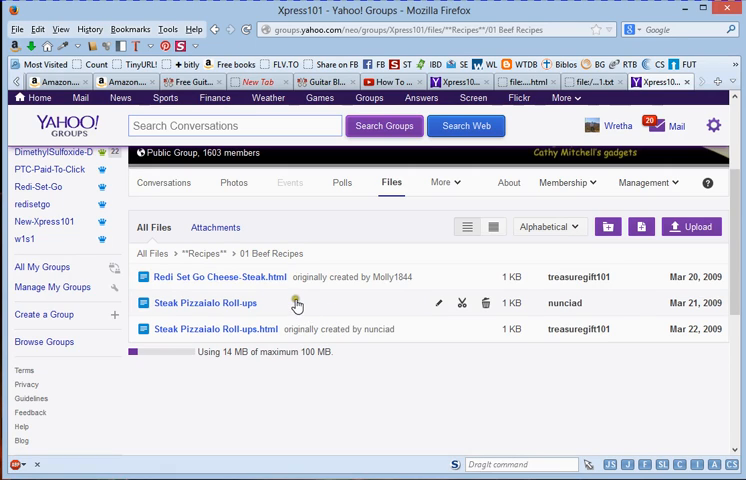
mouse_move(250, 310)
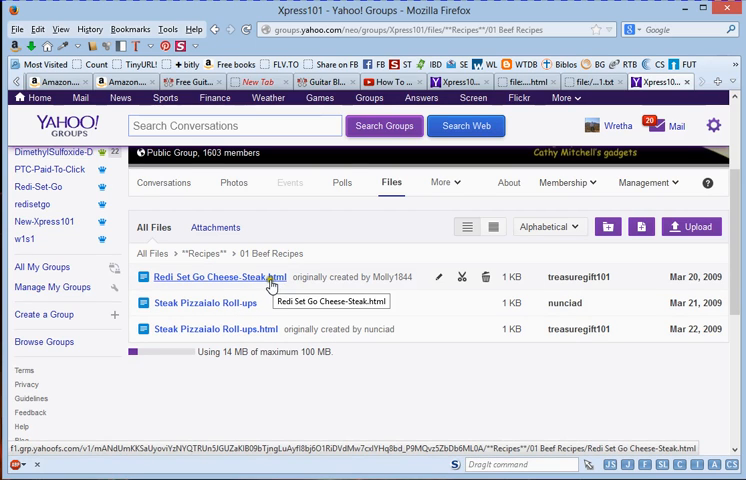
mouse_move(278, 300)
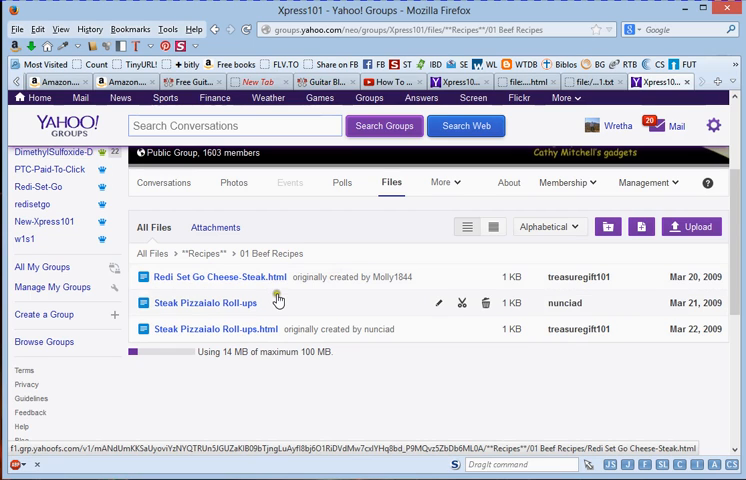
mouse_move(278, 276)
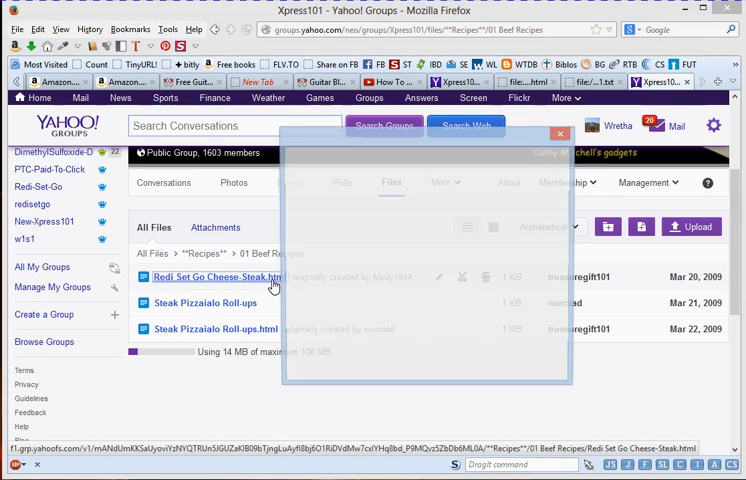
Start opening Redi Set Go Cheese-Steak.html and choose to open it with another program.
click(212, 276)
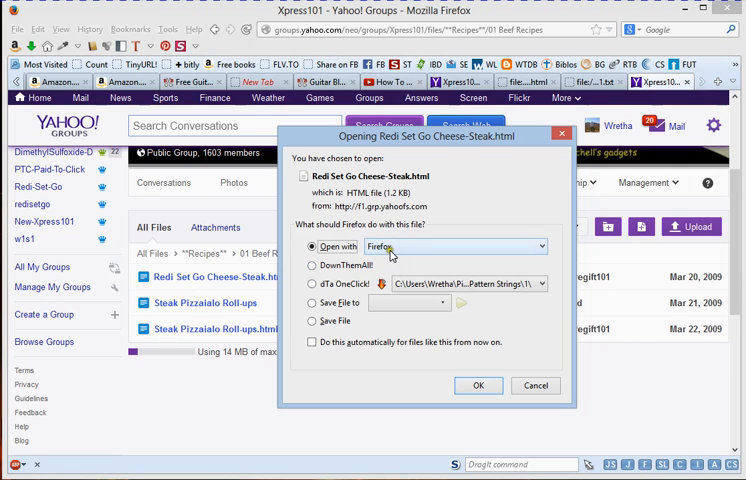
click(540, 246)
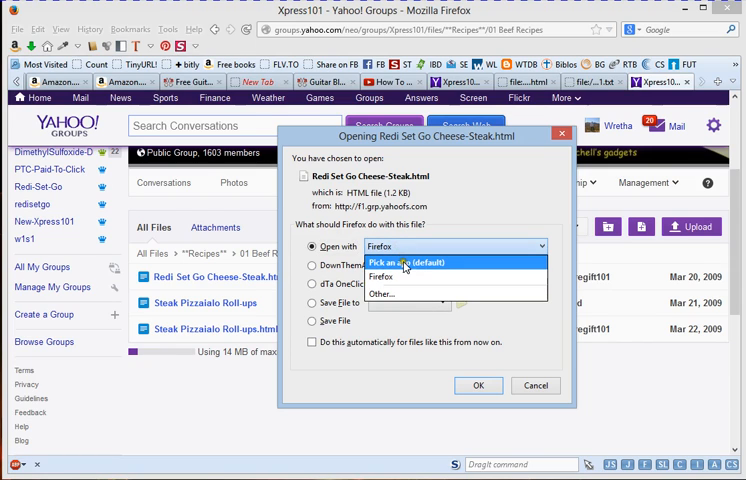
click(412, 272)
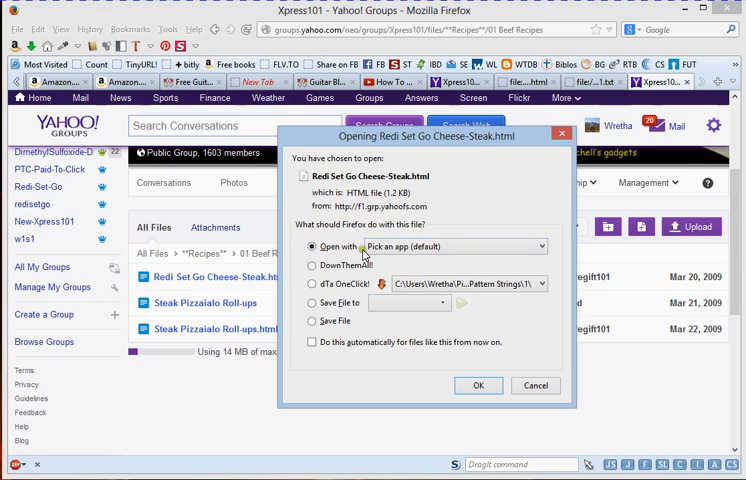
click(456, 246)
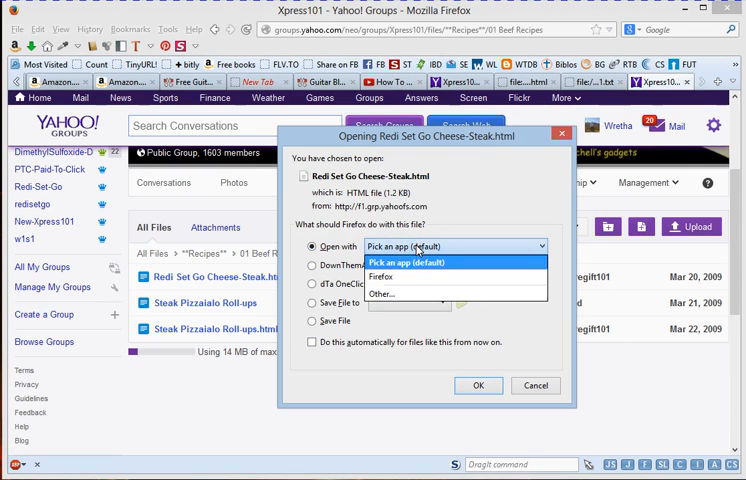
mouse_move(380, 276)
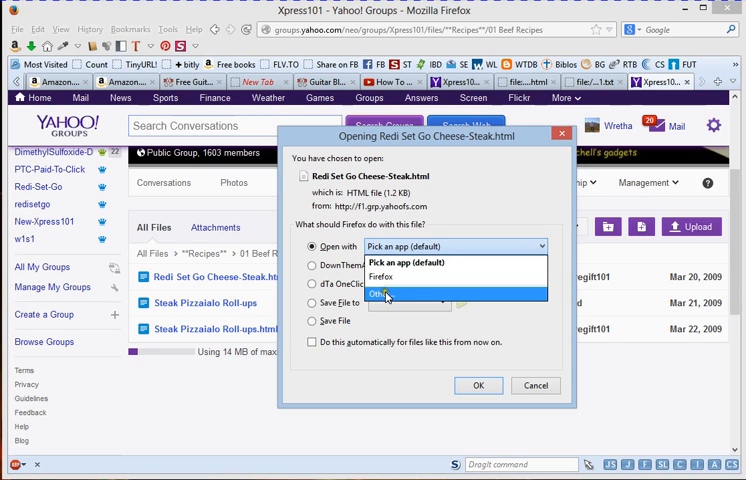
click(384, 294)
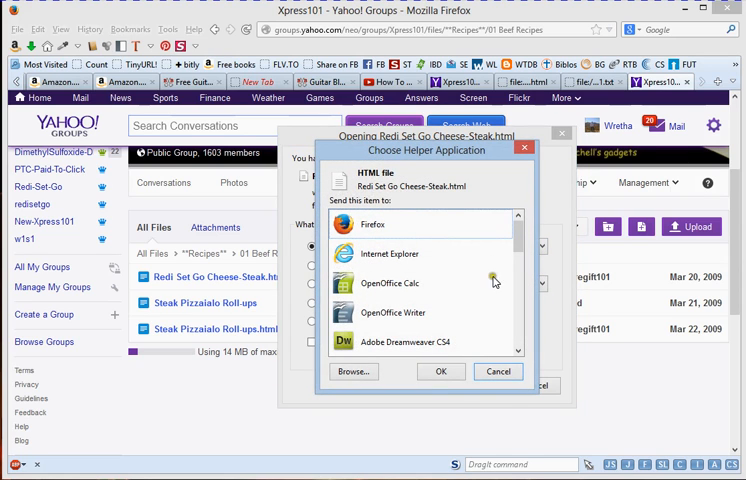
mouse_move(504, 236)
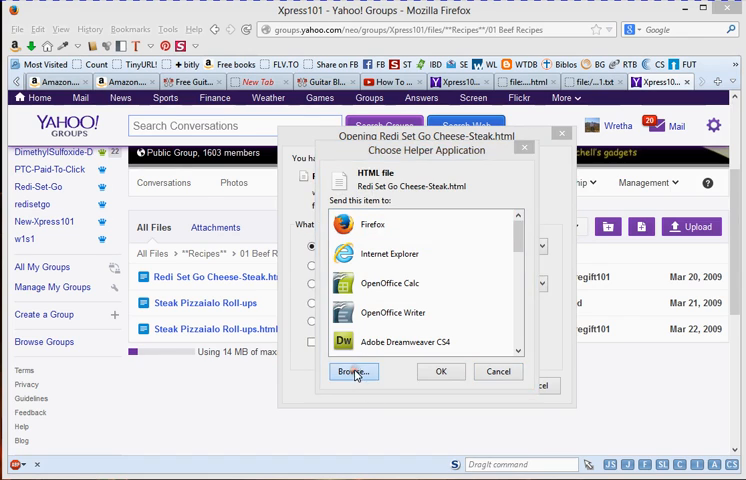
Browse to Program Files\Mozilla Firefox and pick firefox.exe as the handler.
click(352, 372)
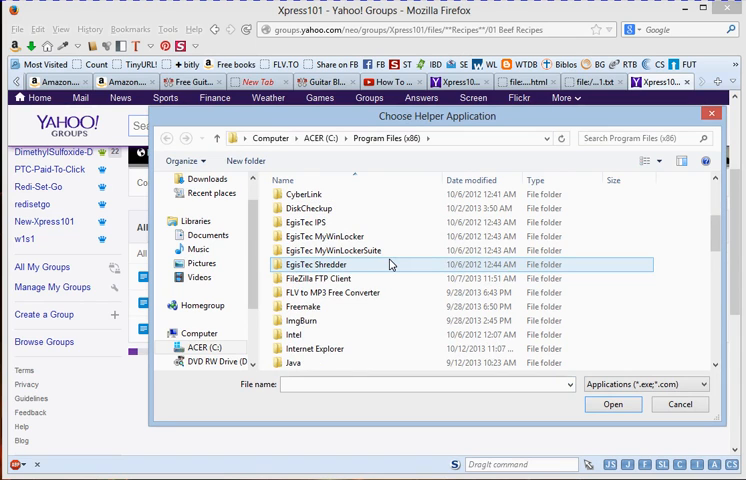
scroll(down, 3)
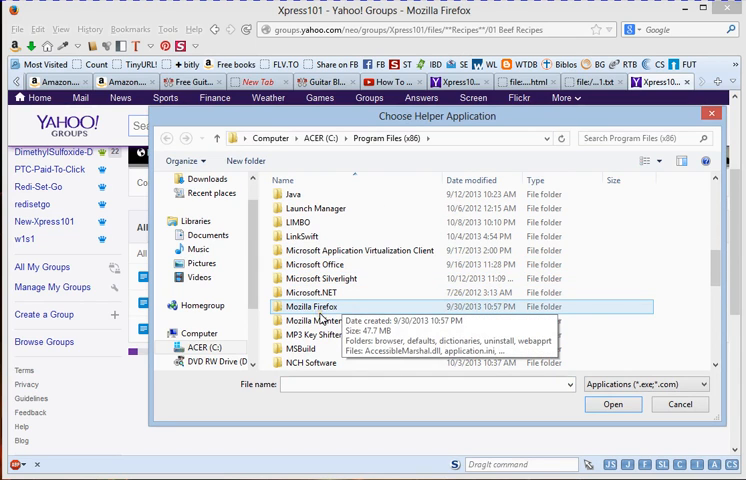
double_click(312, 306)
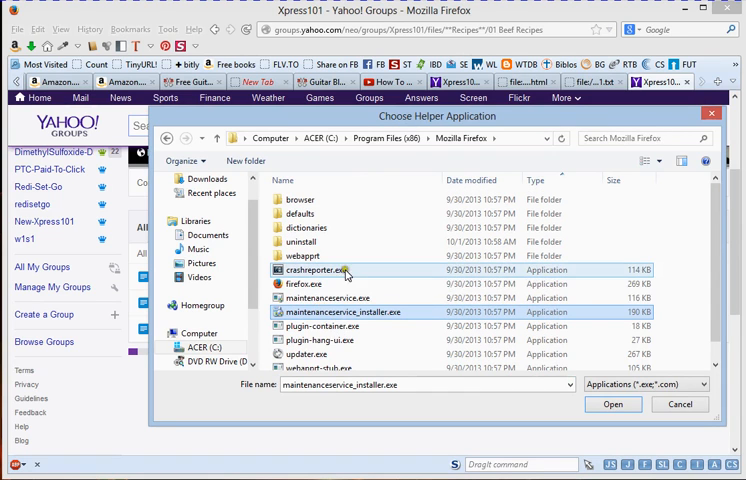
click(304, 284)
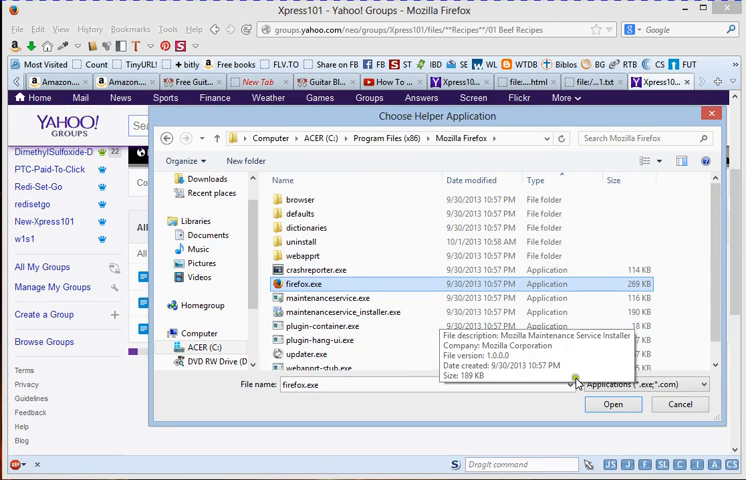
click(612, 404)
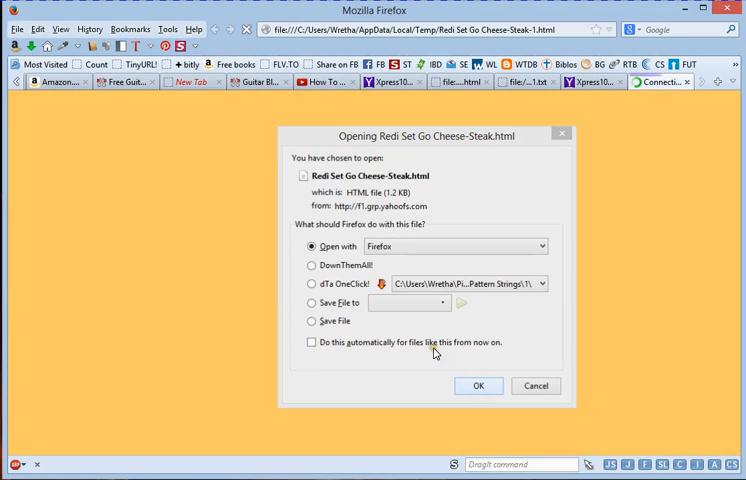
Open the Cheese-Steak recipe page in Firefox and copy all of its text.
click(478, 384)
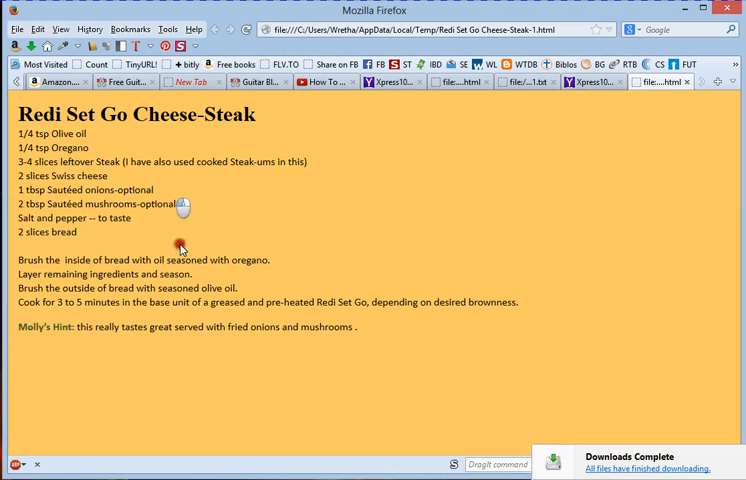
mouse_move(312, 292)
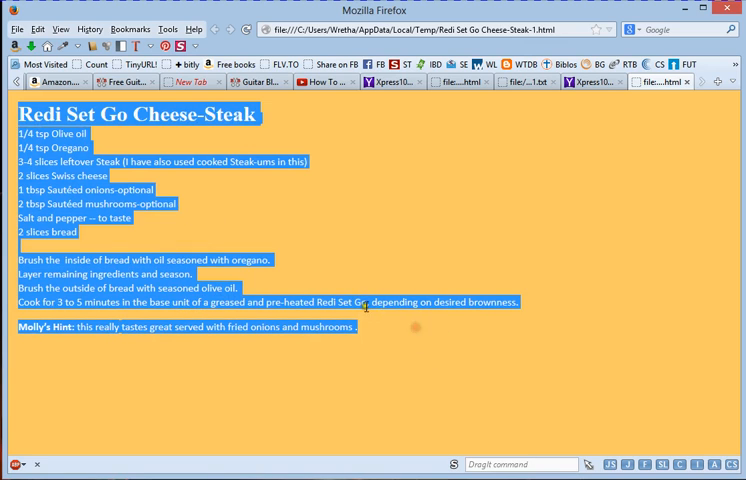
right_click(368, 304)
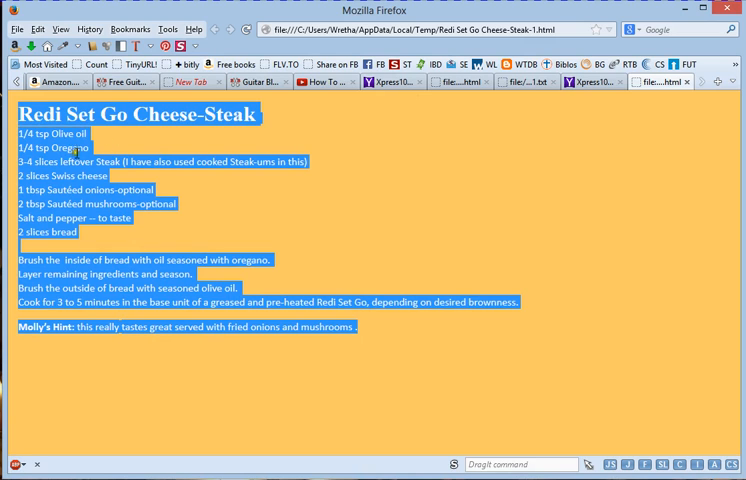
click(242, 180)
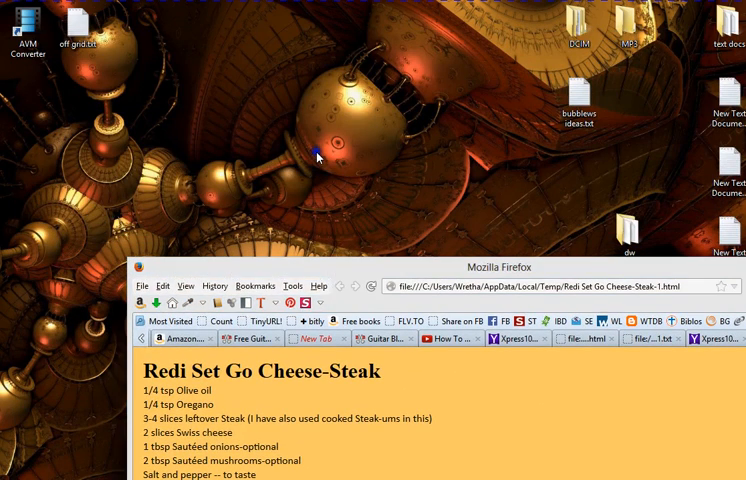
Create a new desktop text document, paste the Cheese-Steak recipe into it in Notepad, and close it.
right_click(316, 156)
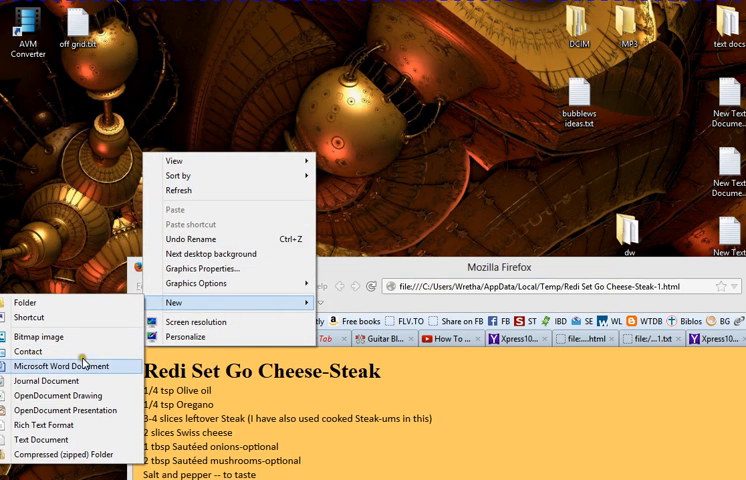
click(40, 440)
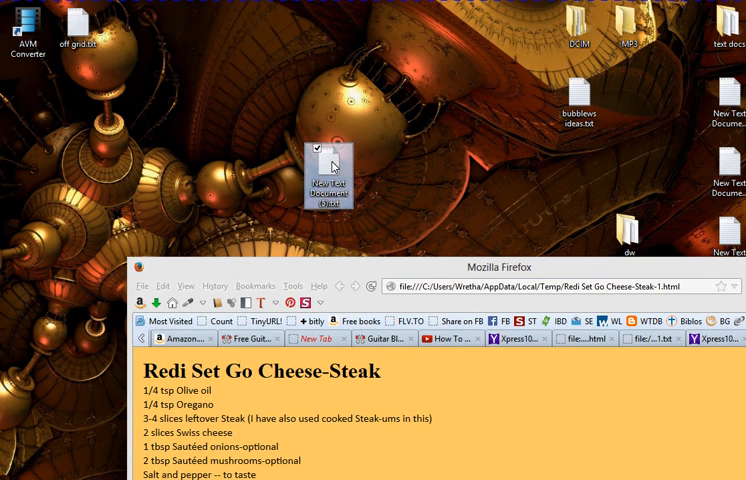
double_click(328, 178)
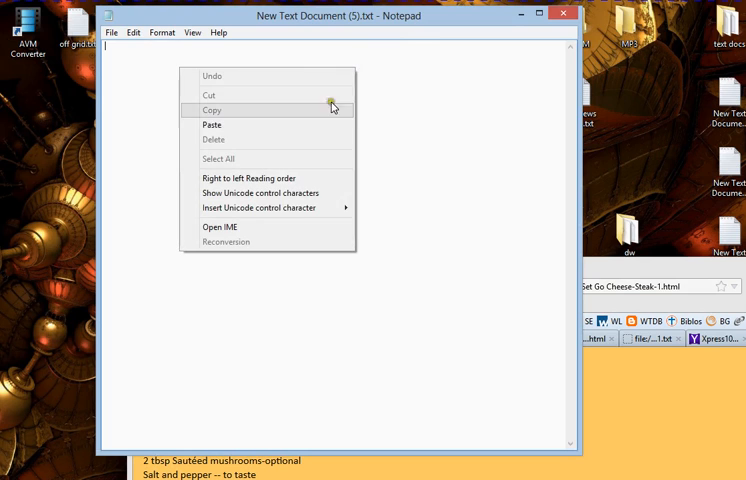
click(212, 124)
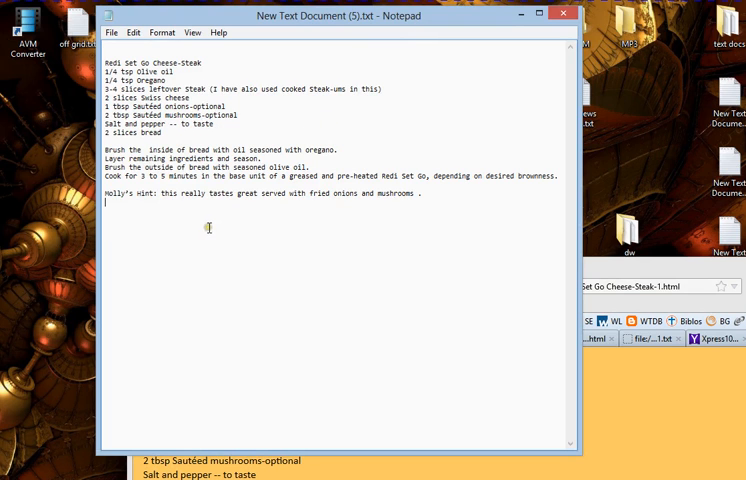
click(110, 32)
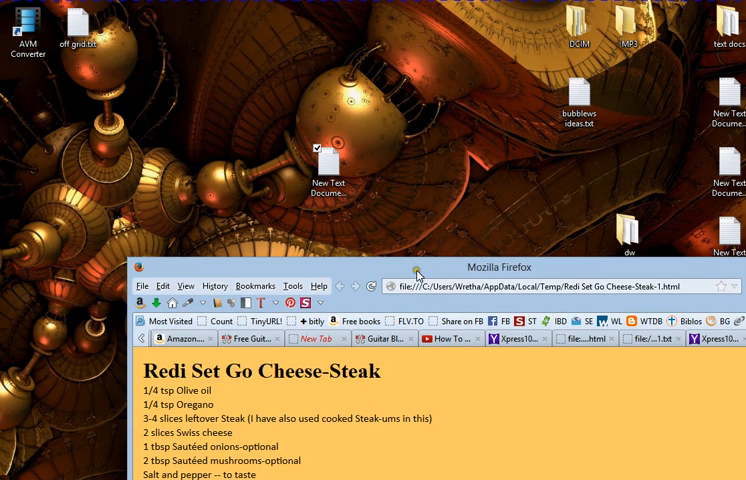
Return to the group's files page and set the Steak Pizzaiola Roll-ups file to open with Notepad.
click(708, 266)
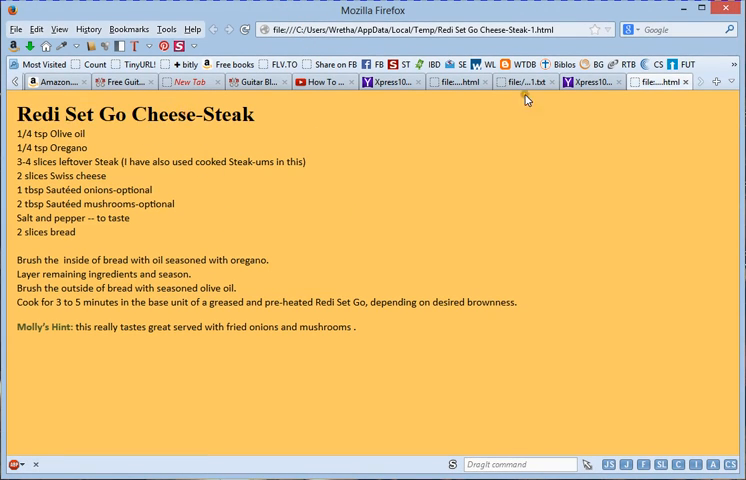
click(592, 82)
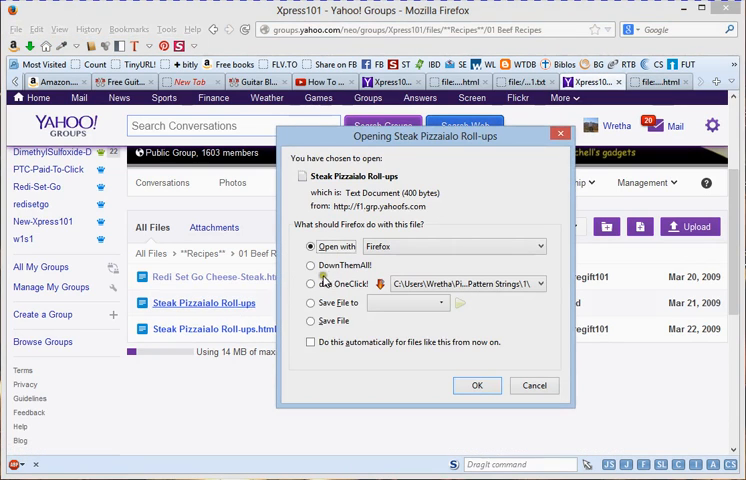
click(540, 246)
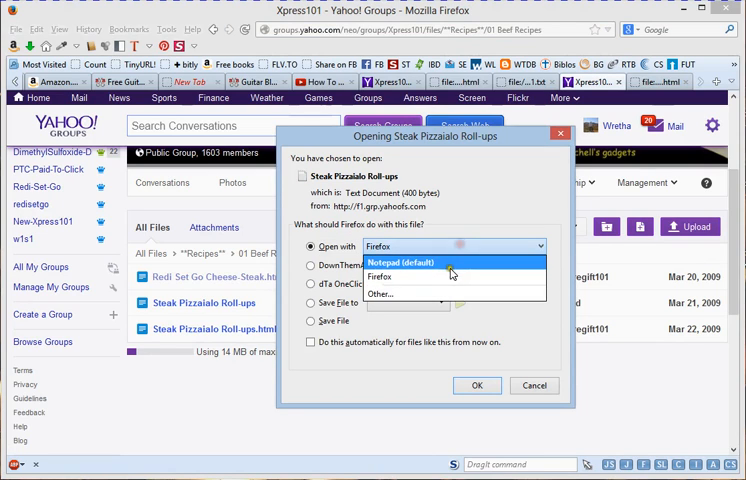
click(380, 292)
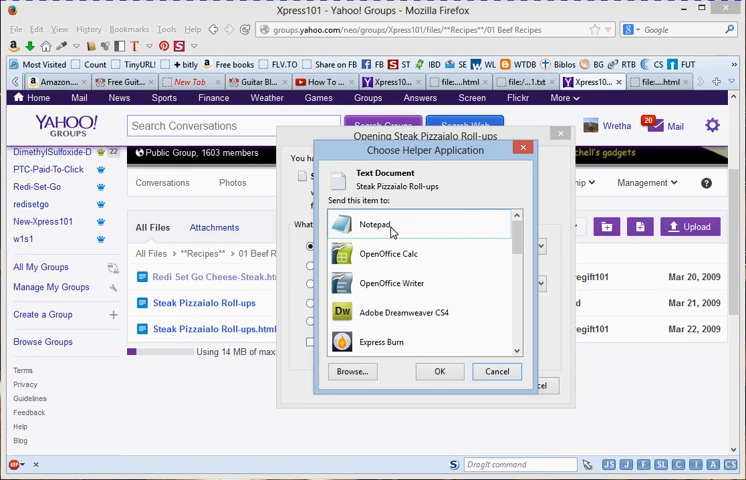
click(376, 224)
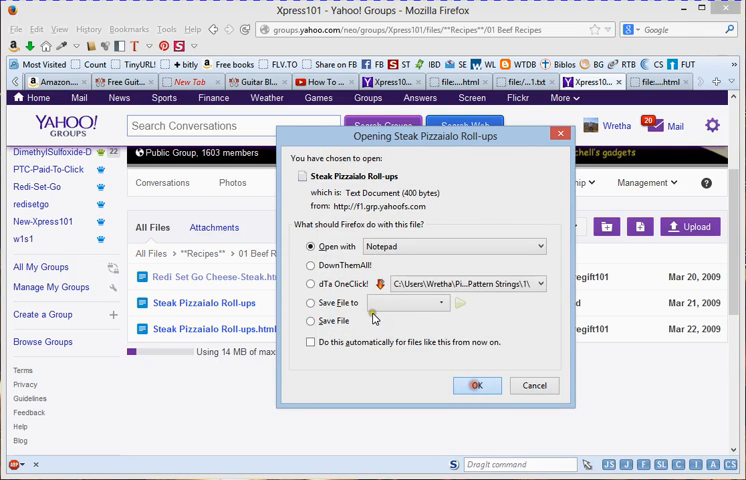
Open the Steak Pizzaiola Roll-ups recipe in Notepad, save it into Documents, and close it.
click(476, 384)
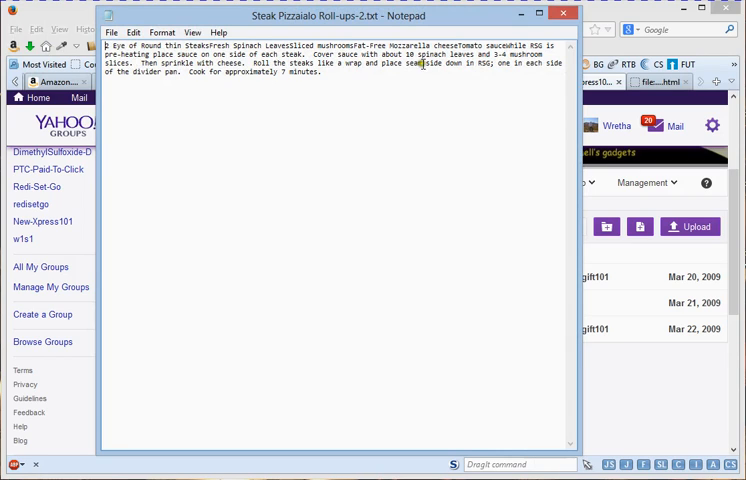
mouse_move(292, 122)
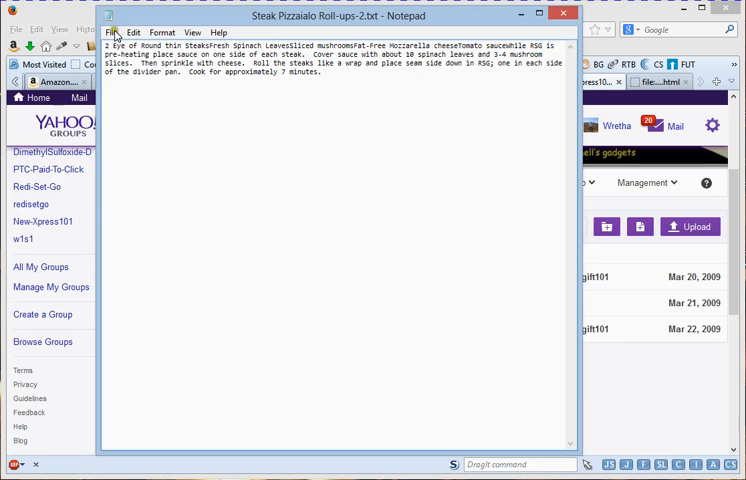
click(110, 32)
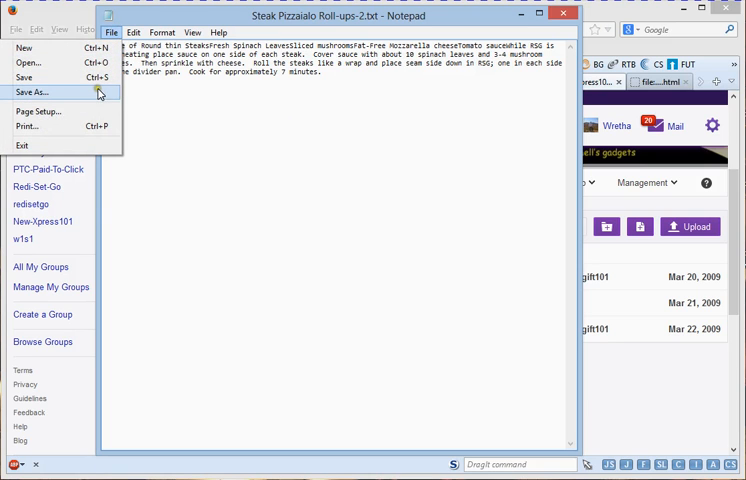
click(32, 92)
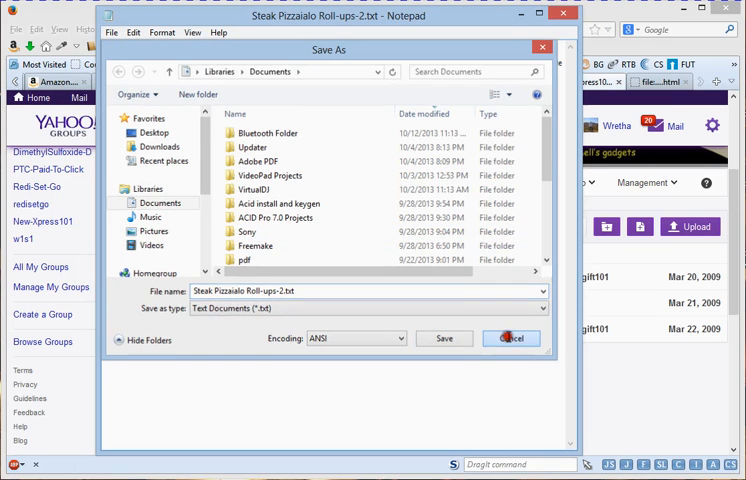
click(510, 338)
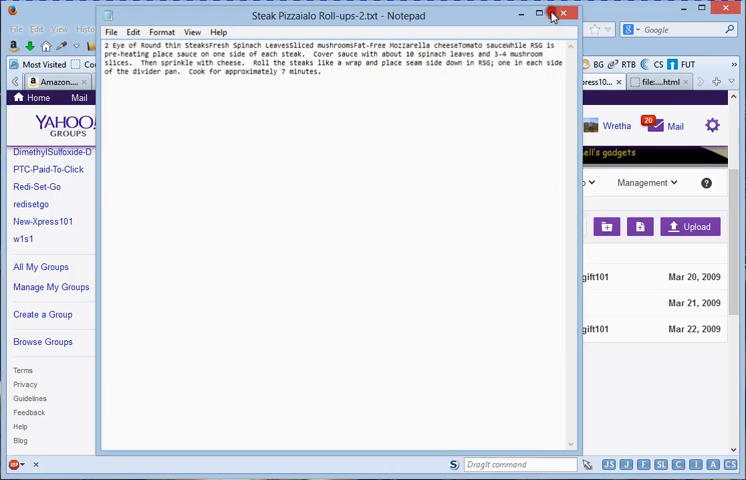
click(562, 12)
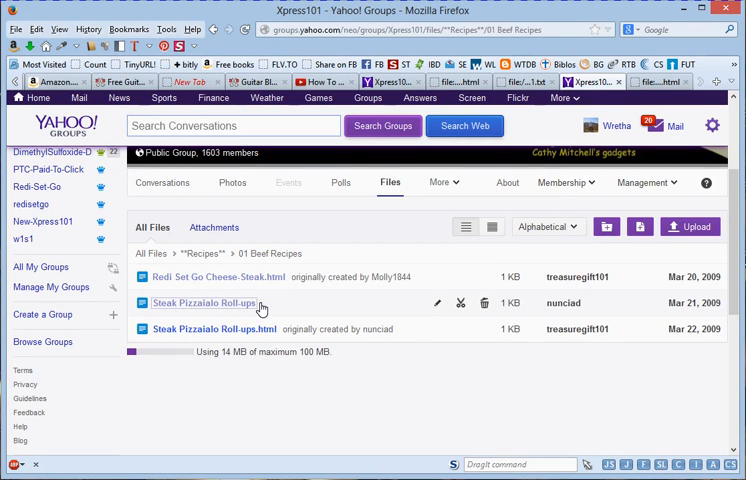
Start opening the Steak Pizzaiola Roll-ups file again, browsing to firefox.exe as its handler.
click(204, 302)
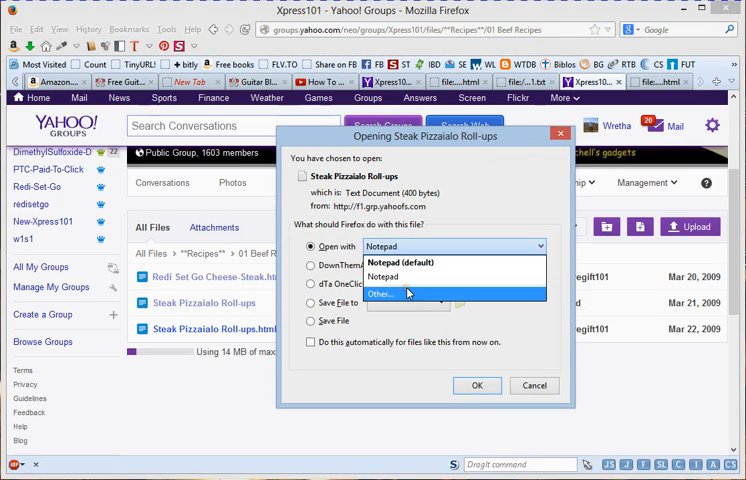
click(382, 292)
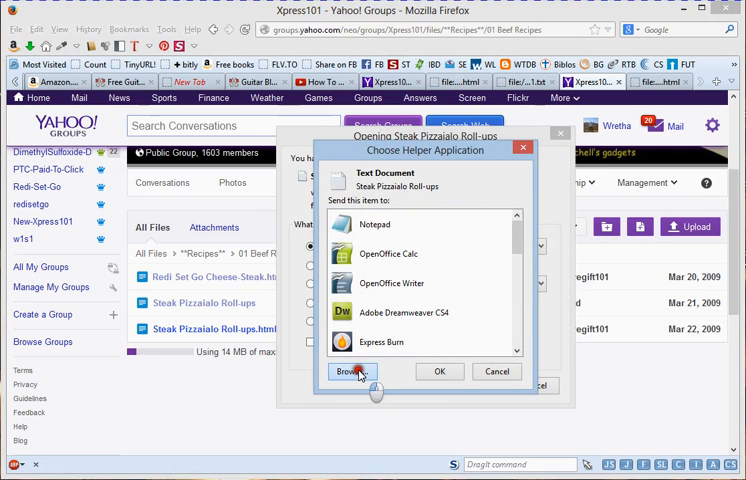
click(352, 372)
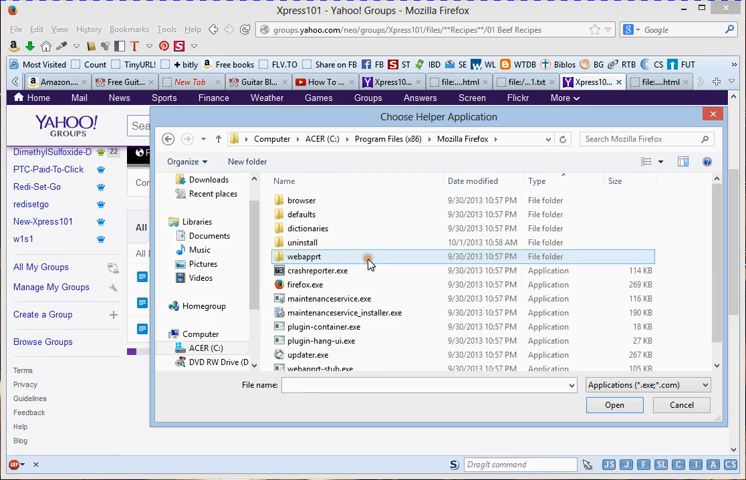
click(304, 284)
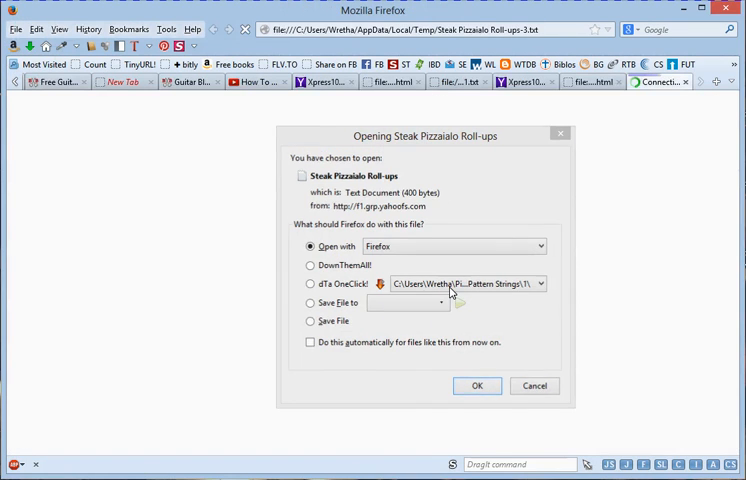
Show the Roll-ups recipe in Firefox, select its text, put it into a desktop text document and close Notepad.
click(476, 386)
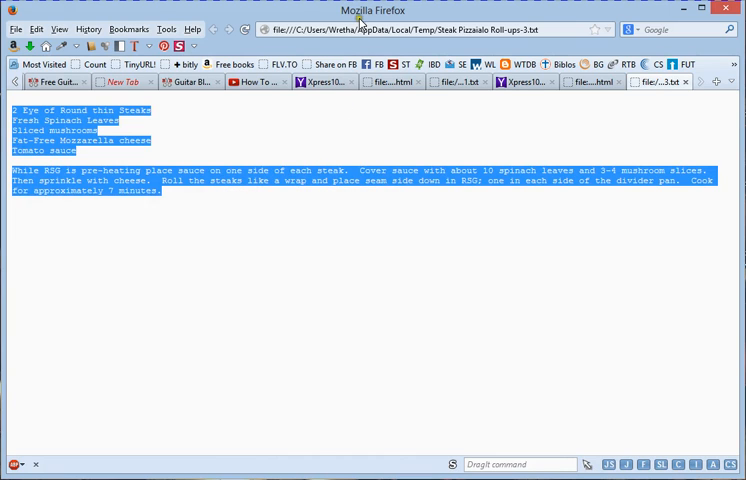
drag(376, 10, 398, 216)
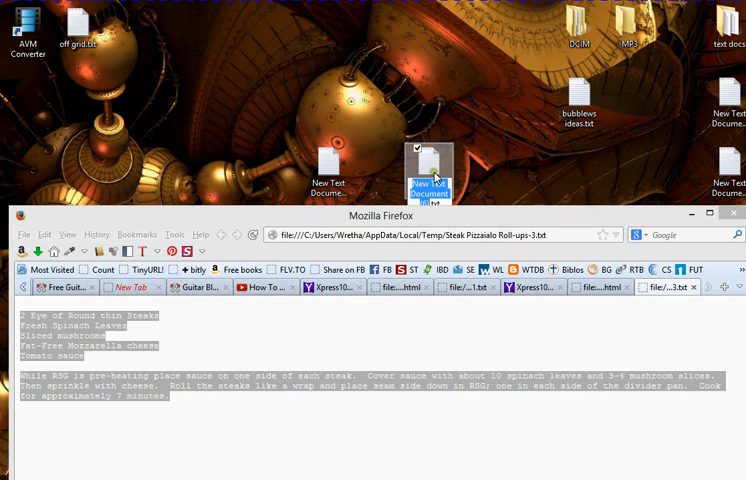
double_click(428, 170)
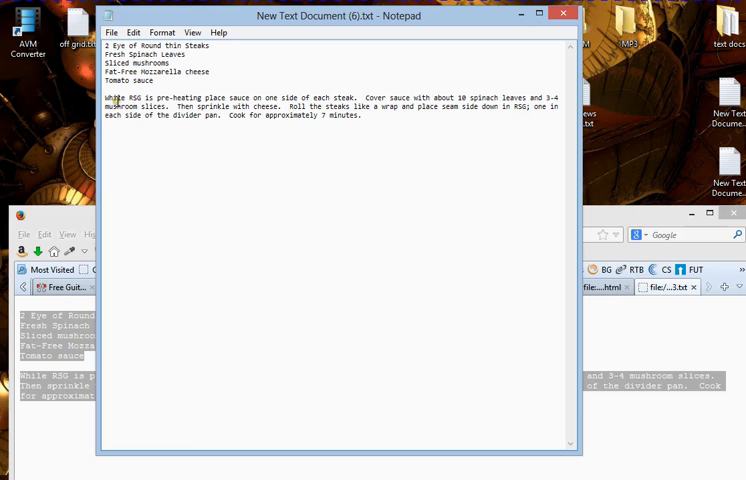
mouse_move(472, 64)
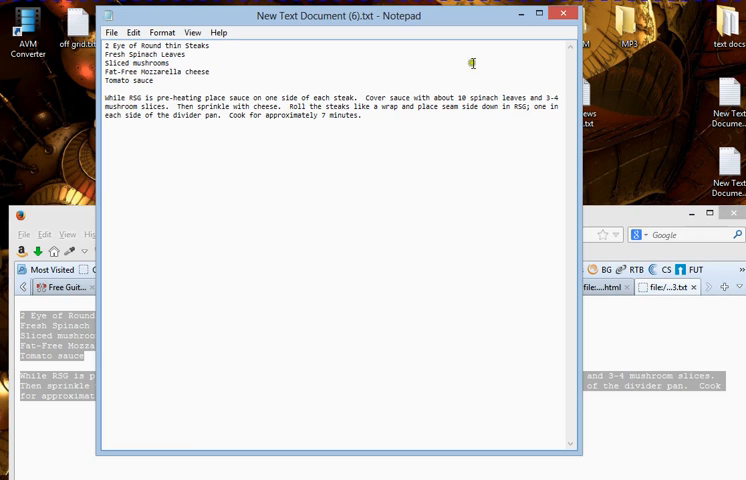
click(110, 32)
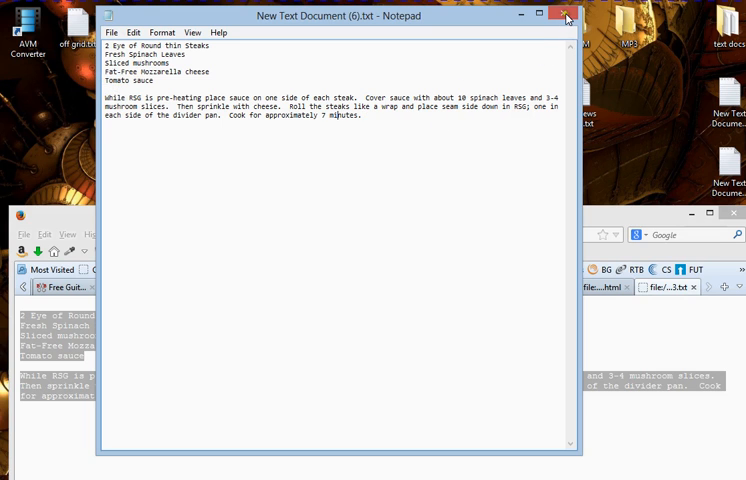
click(566, 16)
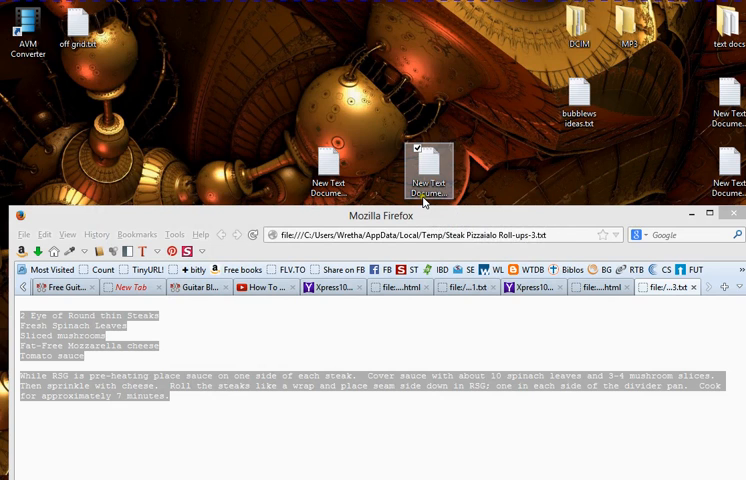
mouse_move(428, 176)
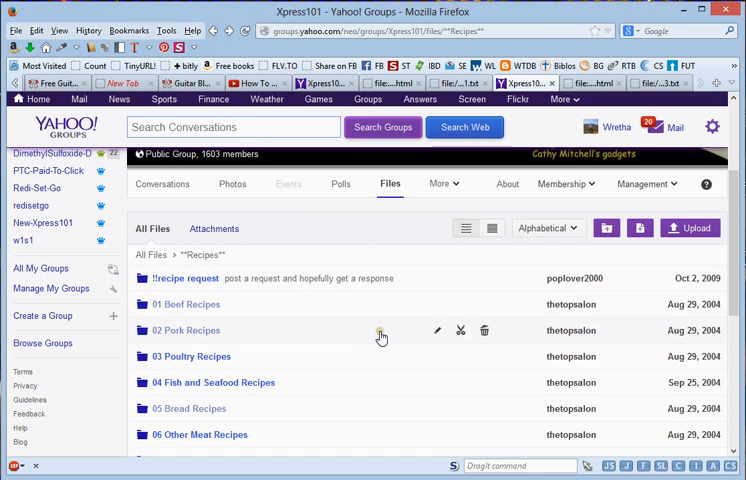
mouse_move(396, 360)
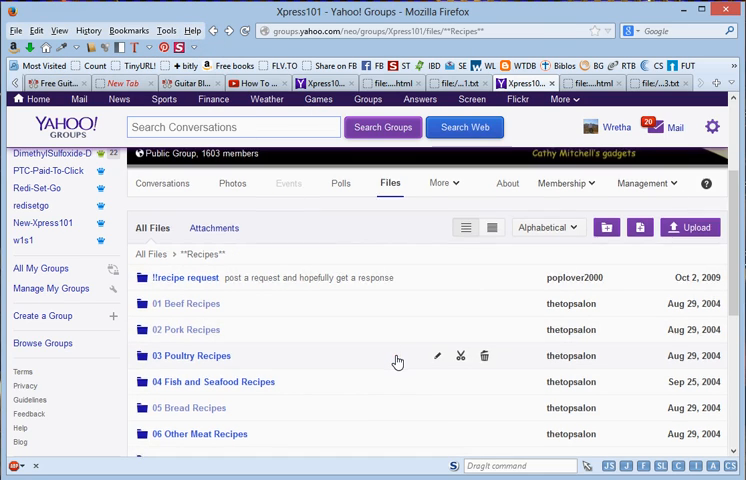
Scroll the Recipes file list down to where CC000001.bmp is listed.
scroll(down, 3)
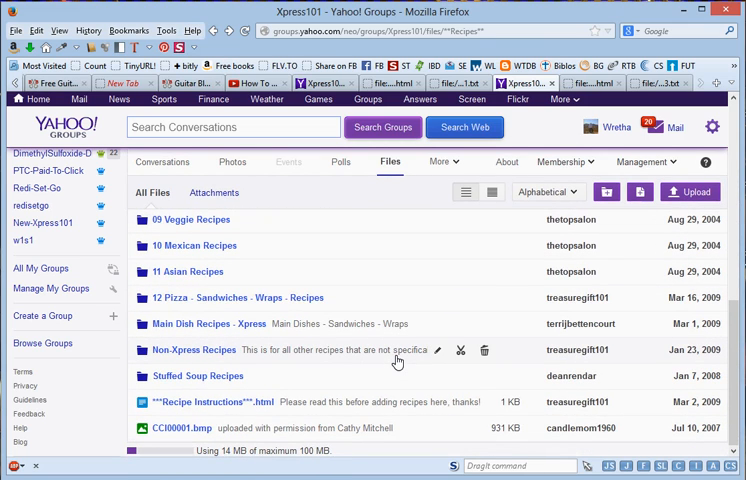
mouse_move(324, 394)
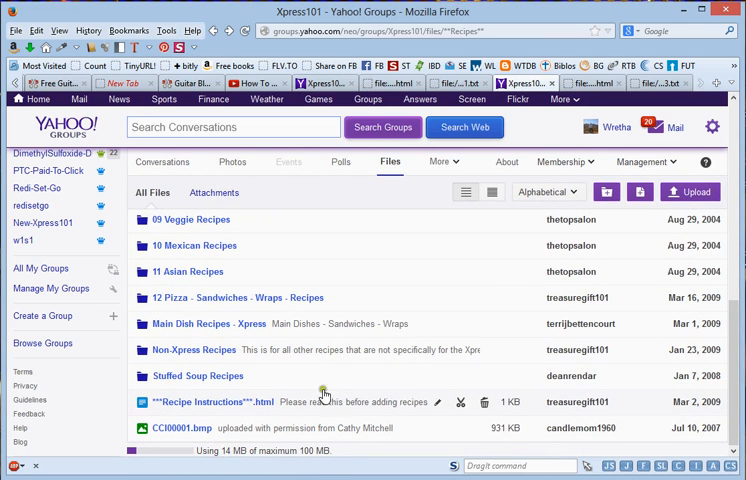
mouse_move(180, 428)
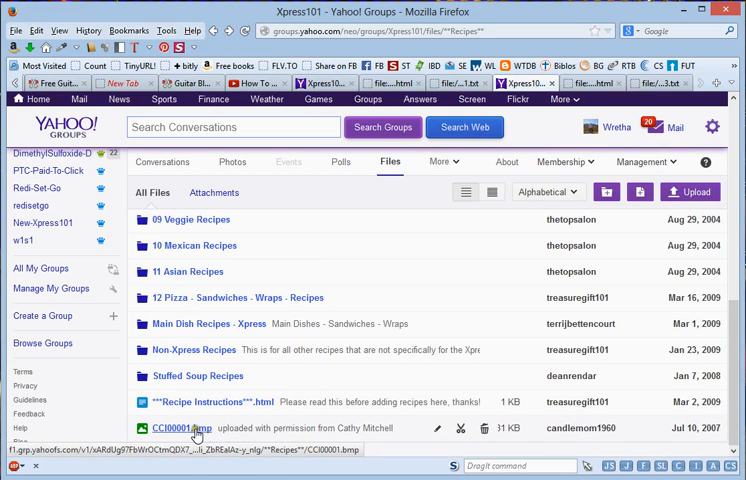
Open CC000001.bmp in Windows Photo Viewer, rotate it upright, and close back to the files list.
click(172, 428)
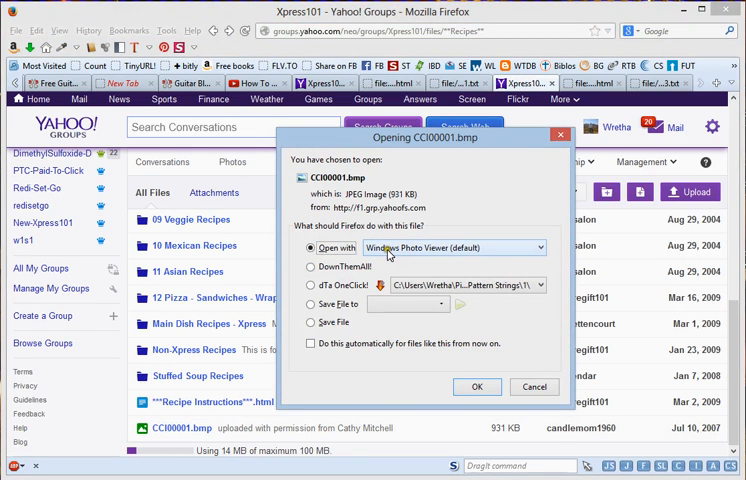
mouse_move(404, 256)
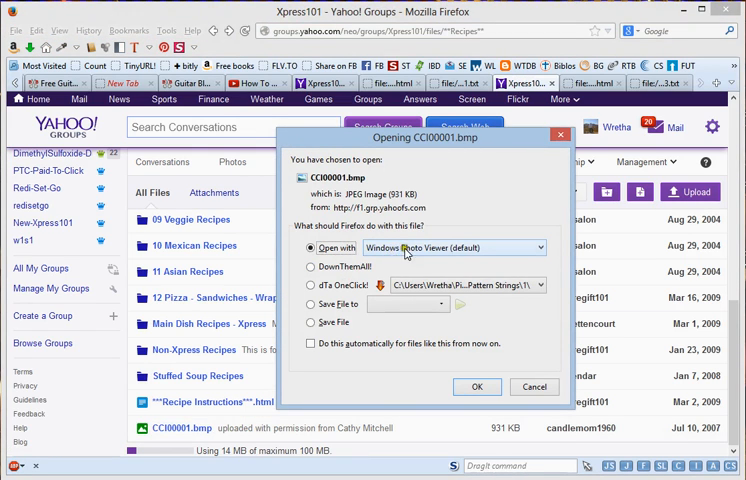
mouse_move(444, 248)
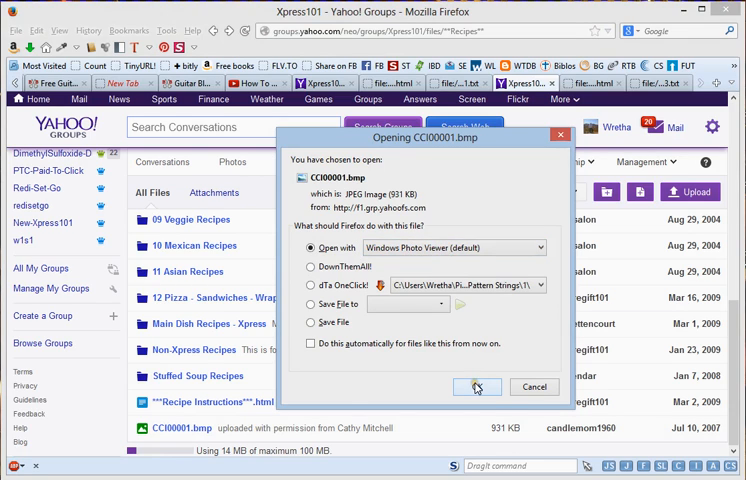
click(476, 388)
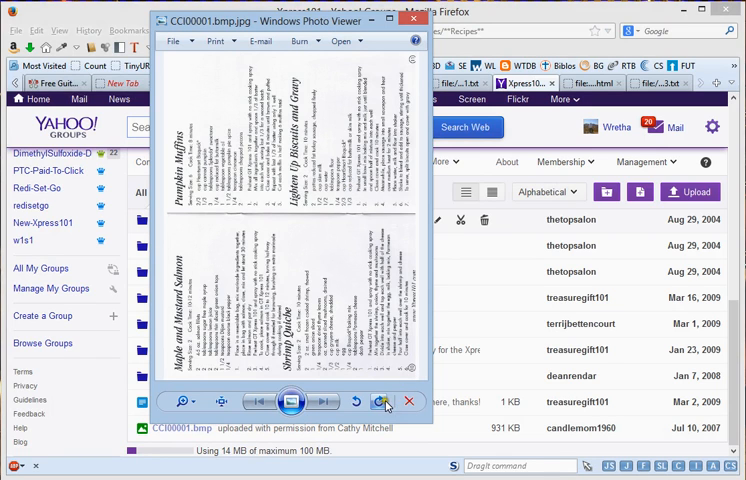
click(378, 400)
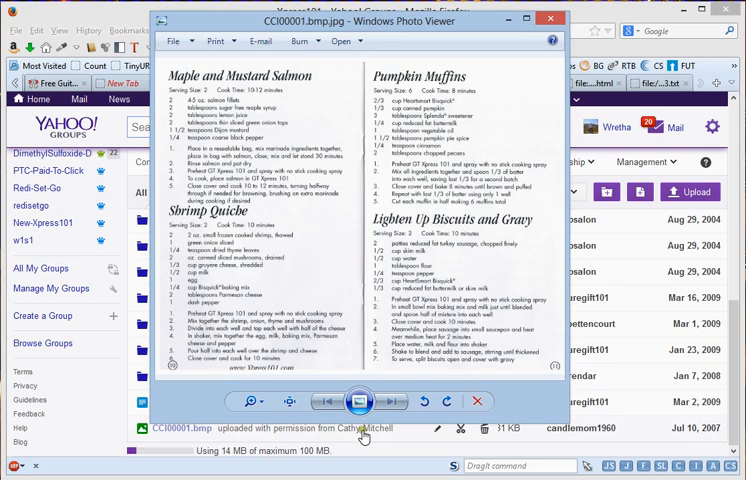
mouse_move(372, 292)
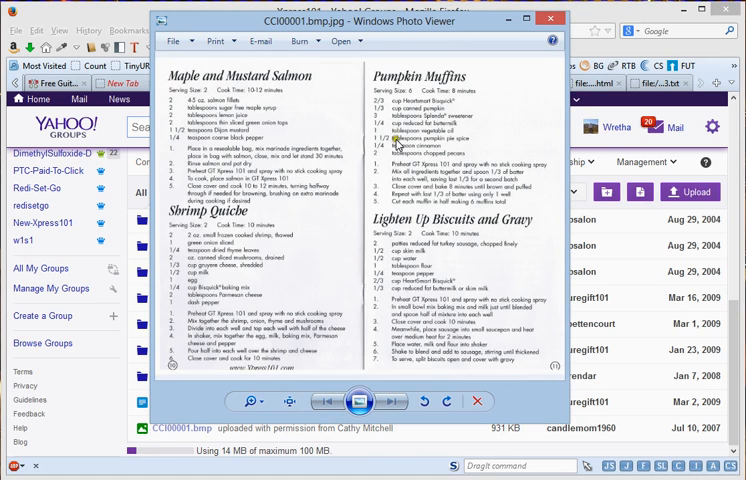
click(552, 20)
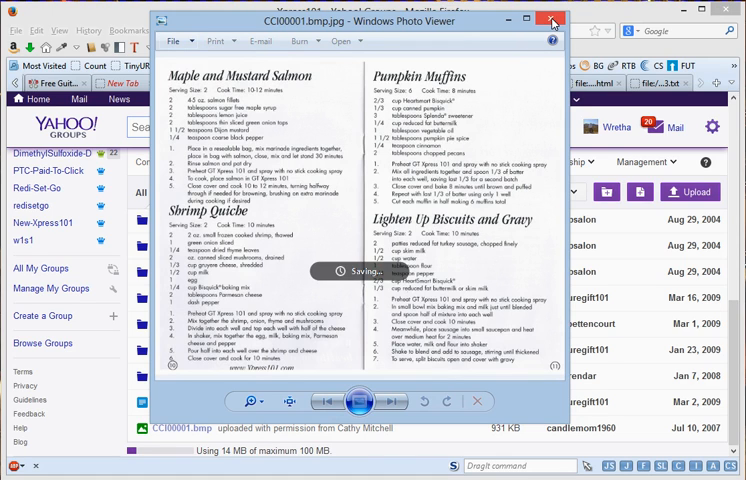
click(552, 20)
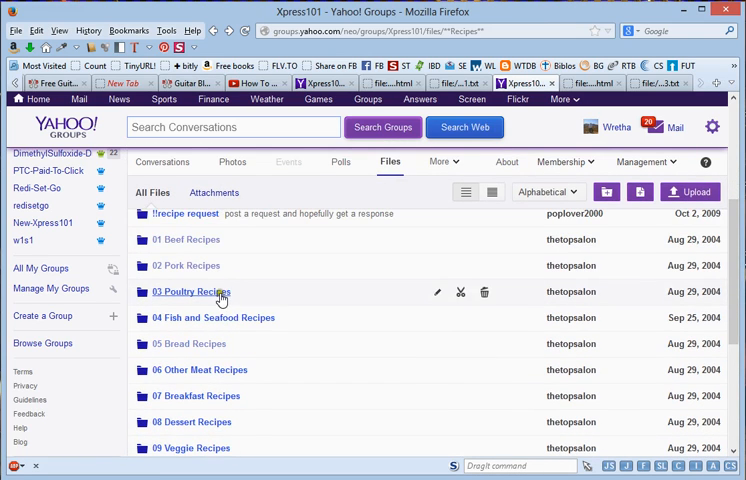
Open Chicken Melt.html from the 03 Poultry Recipes folder with Firefox.
click(190, 292)
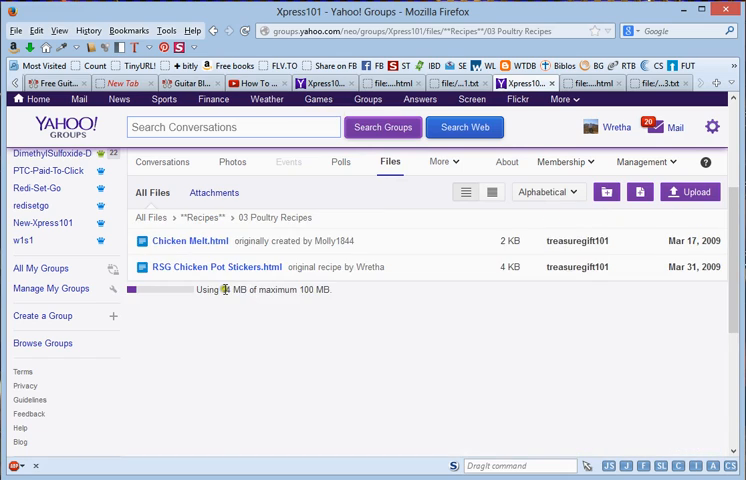
mouse_move(210, 248)
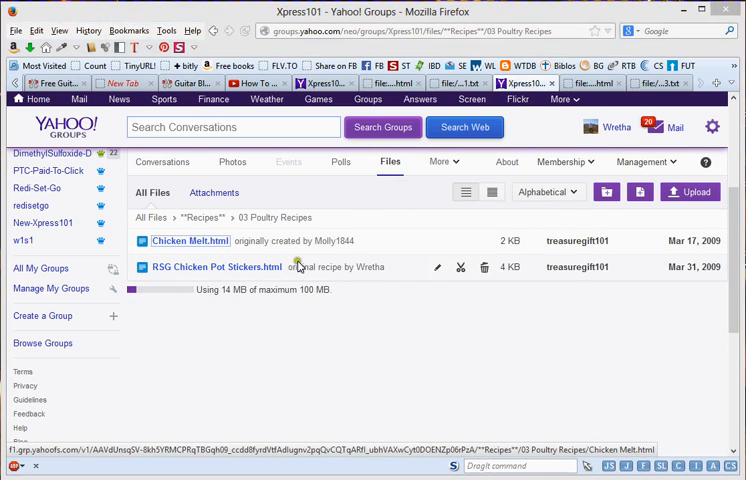
click(192, 240)
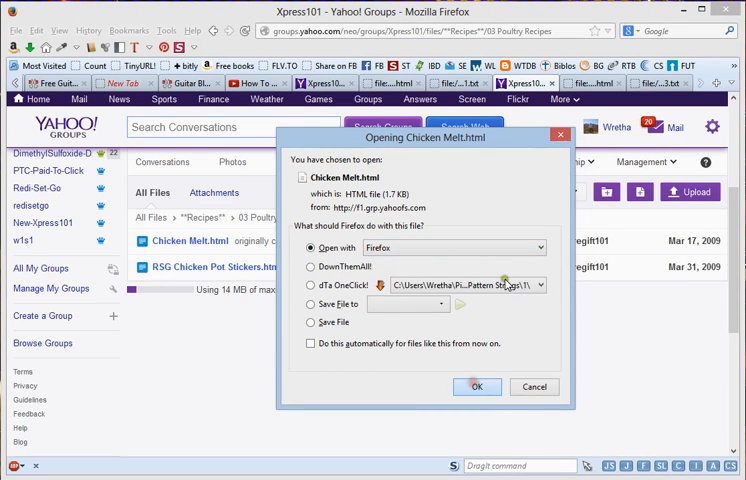
click(476, 388)
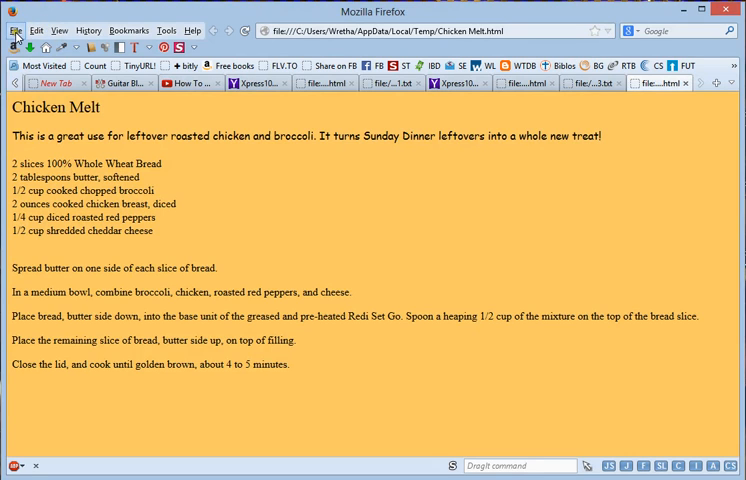
Start Save Page As for the Chicken Melt page with Text Files type, then dismiss the dialog.
click(16, 30)
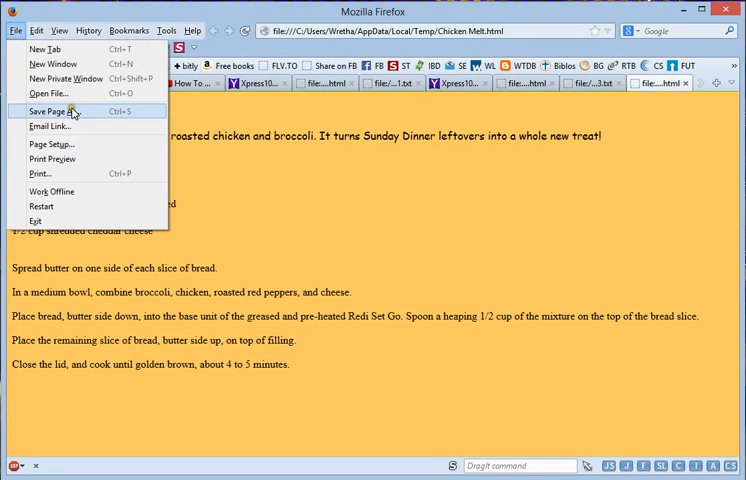
click(54, 112)
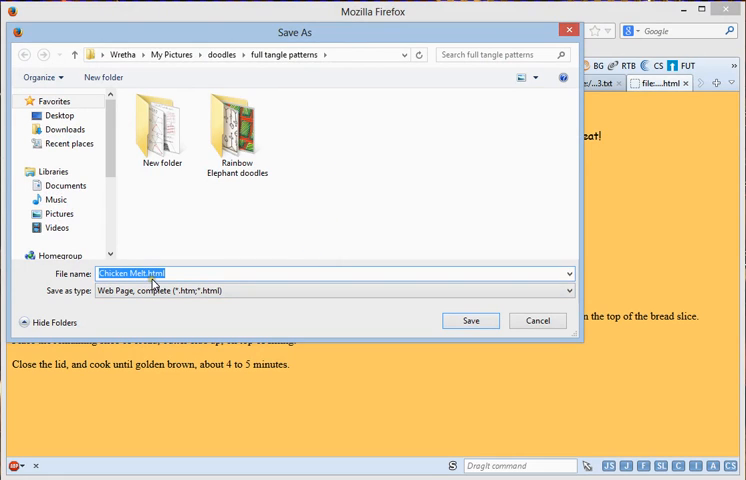
mouse_move(204, 292)
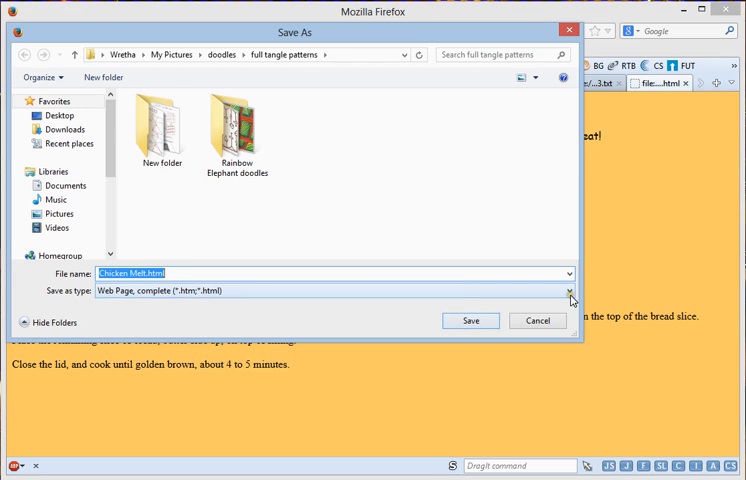
click(568, 290)
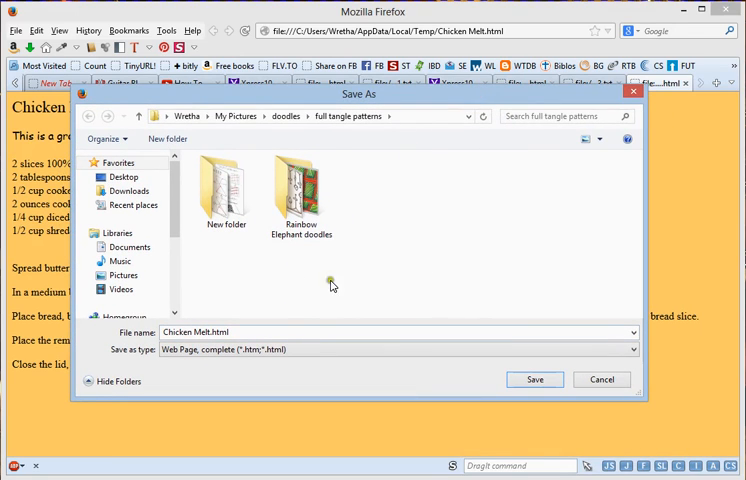
mouse_move(370, 312)
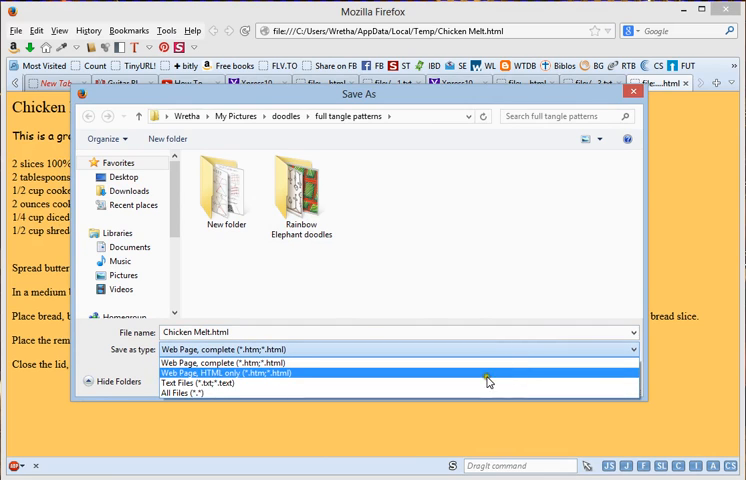
mouse_move(476, 384)
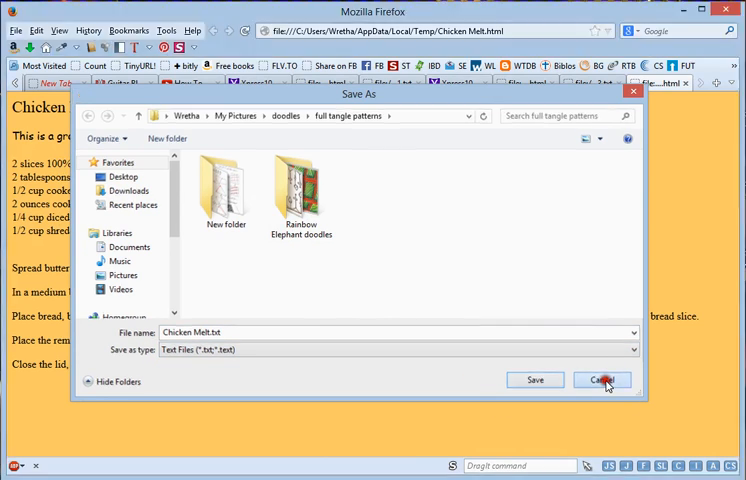
click(602, 380)
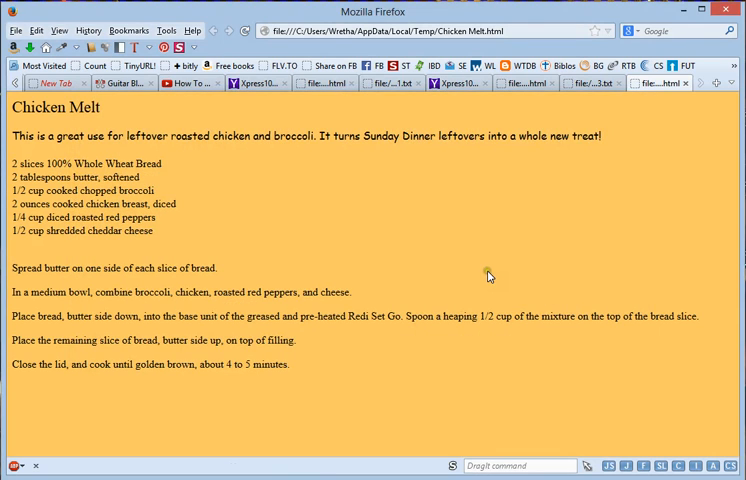
mouse_move(576, 196)
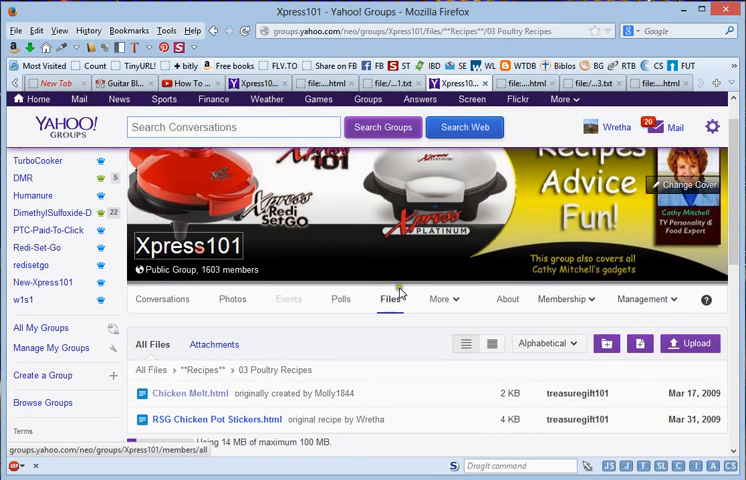
View the Xpress101 group's About description, then switch to its Conversations list.
click(506, 300)
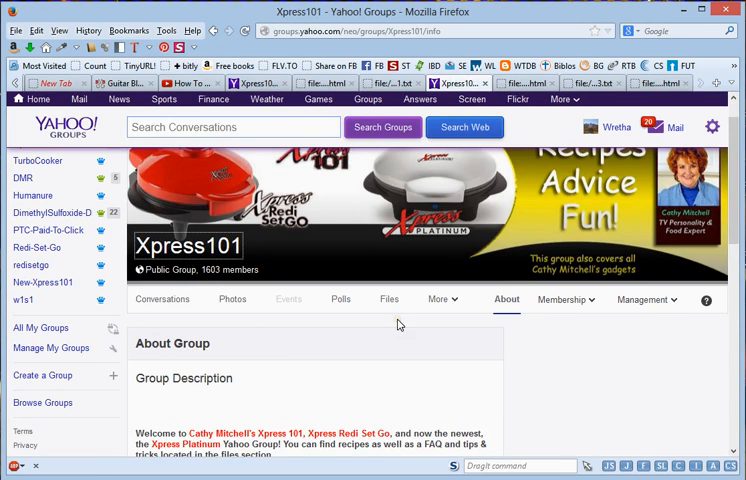
mouse_move(420, 346)
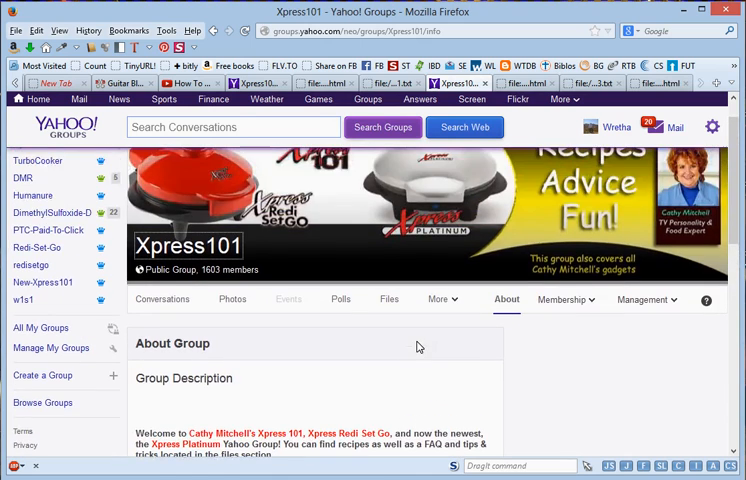
scroll(down, 3)
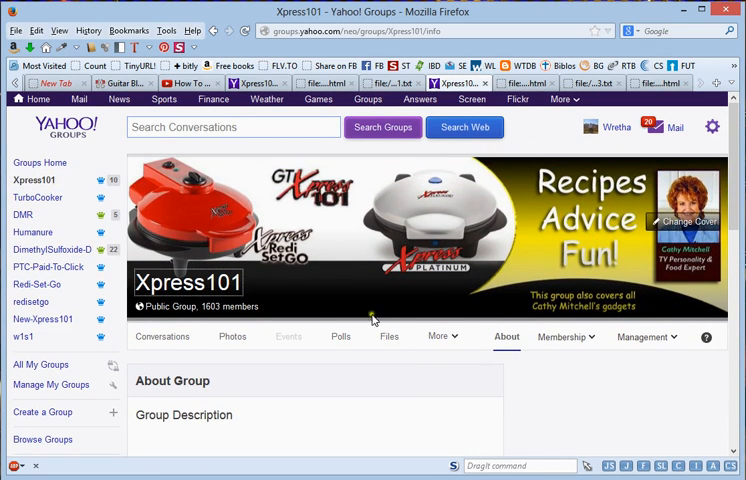
mouse_move(460, 360)
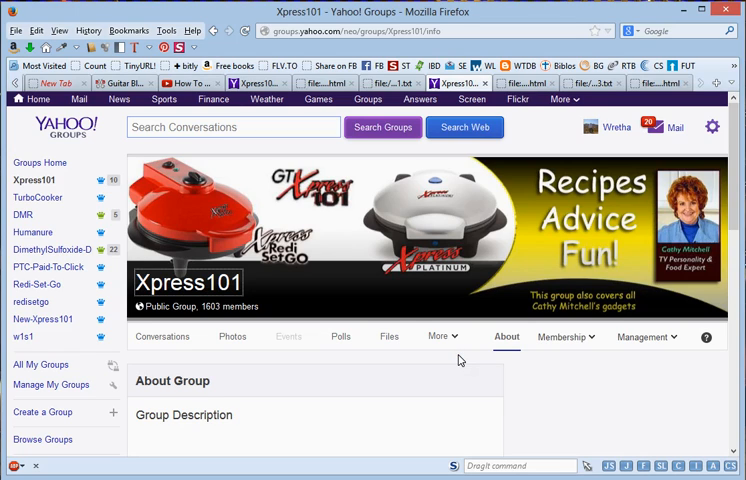
scroll(down, 3)
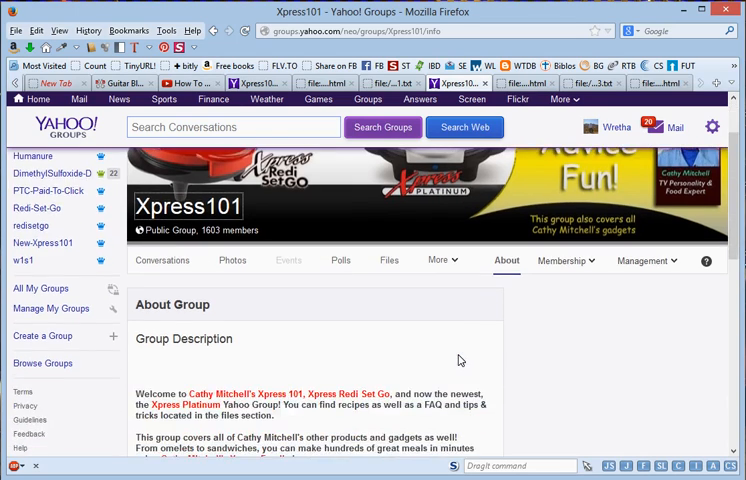
scroll(down, 3)
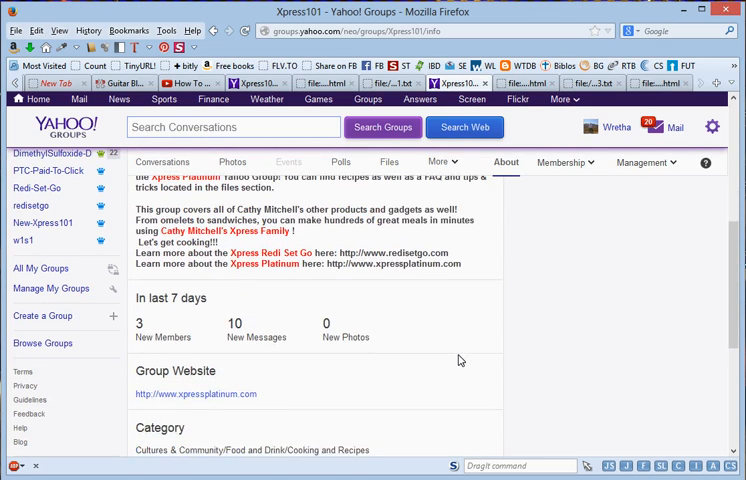
scroll(down, 3)
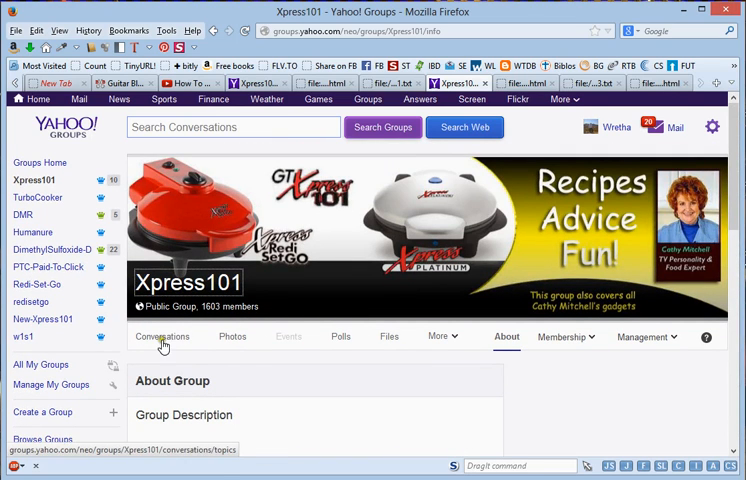
click(162, 336)
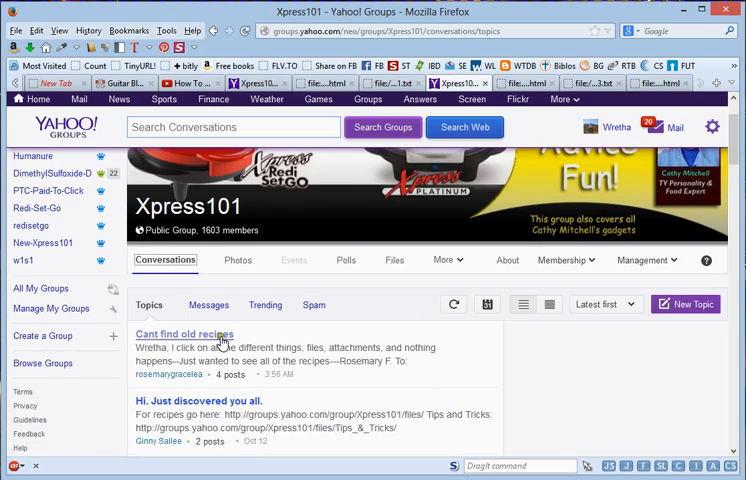
mouse_move(396, 388)
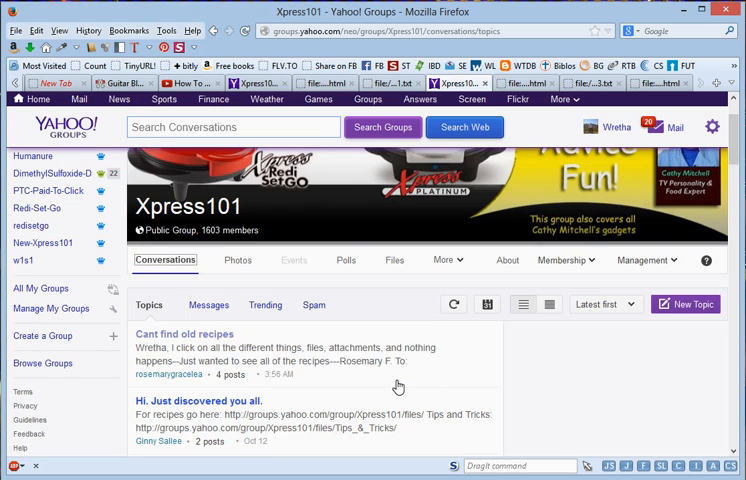